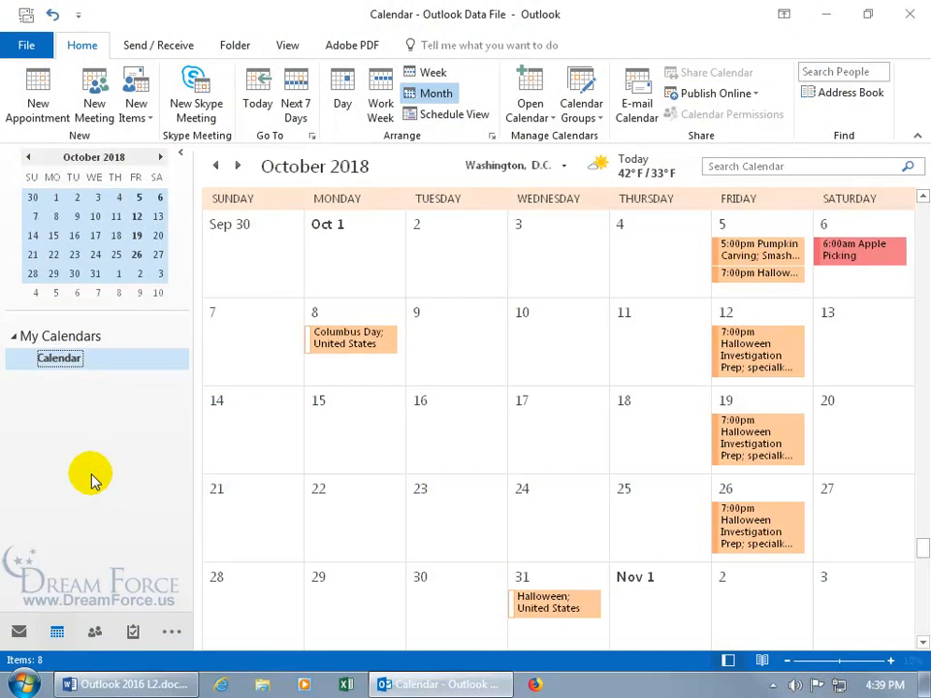
pyautogui.moveTo(314, 444)
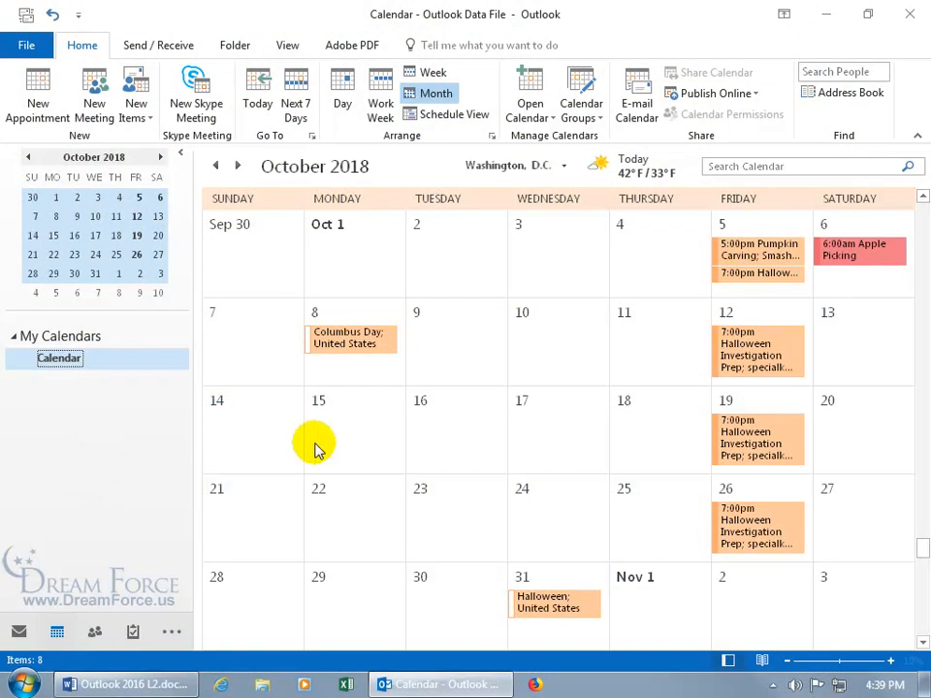
pyautogui.moveTo(378, 450)
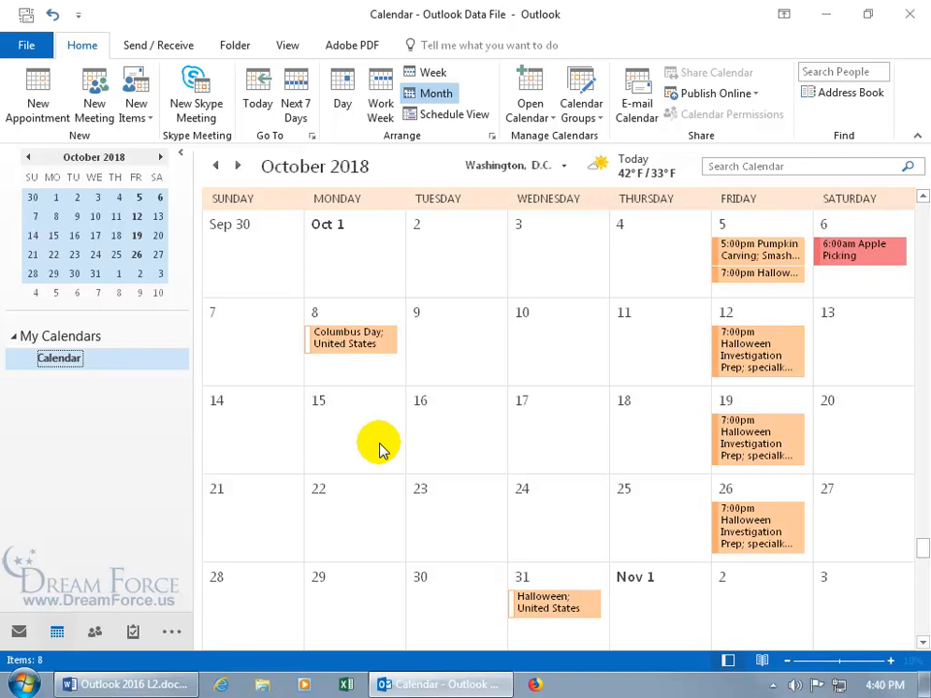
pyautogui.moveTo(597, 400)
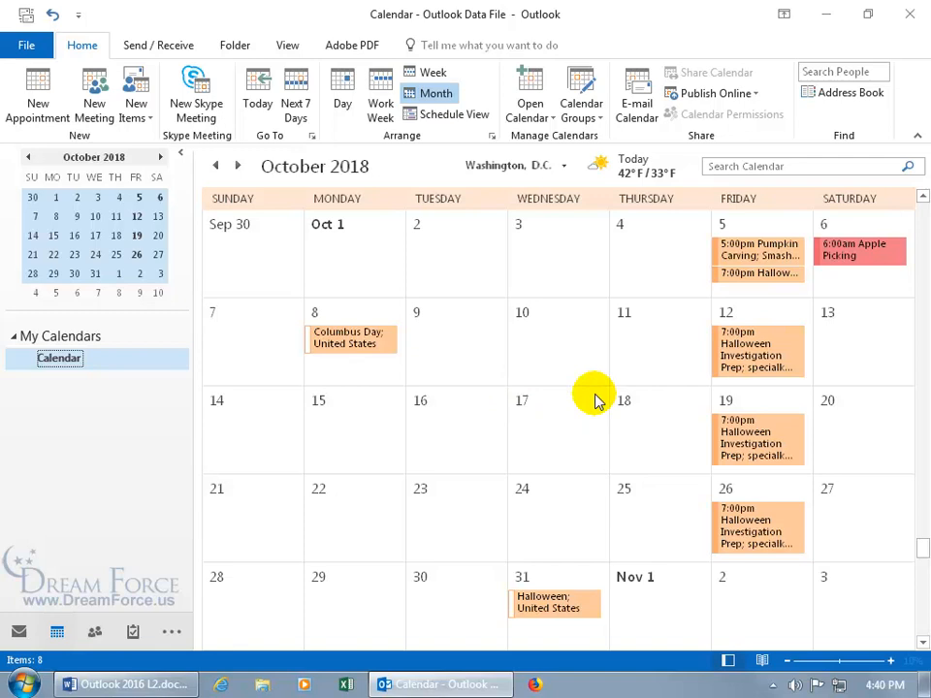
pyautogui.moveTo(624, 378)
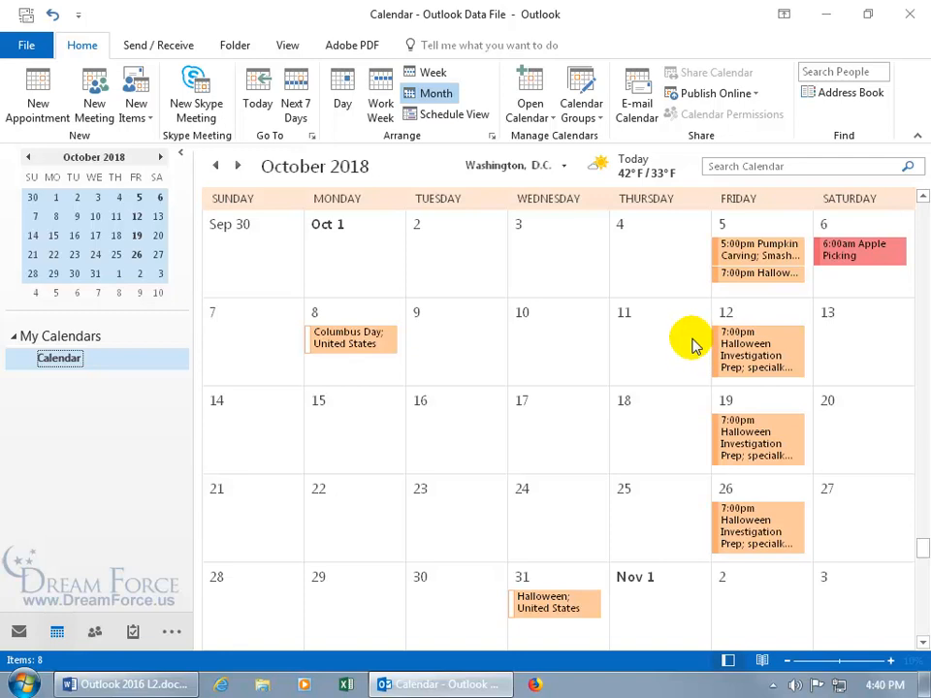
pyautogui.moveTo(695, 359)
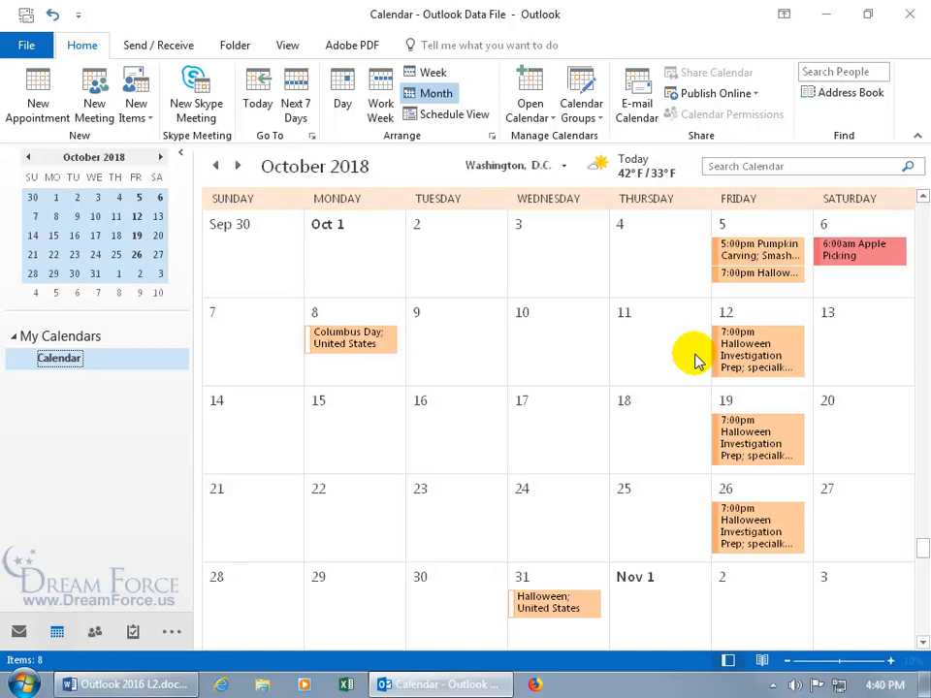
pyautogui.moveTo(706, 353)
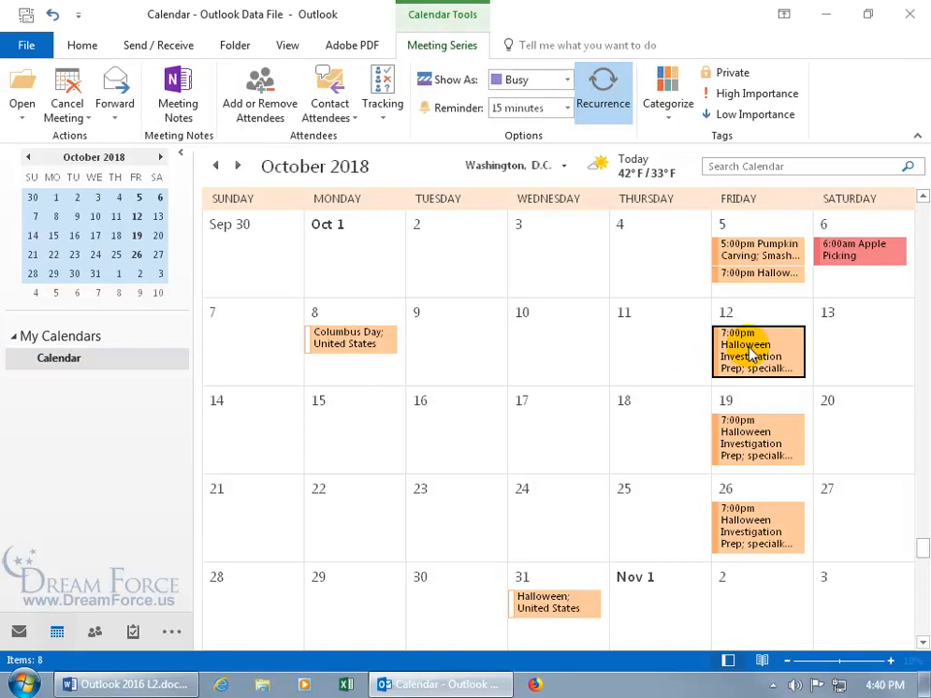
pyautogui.moveTo(759, 353)
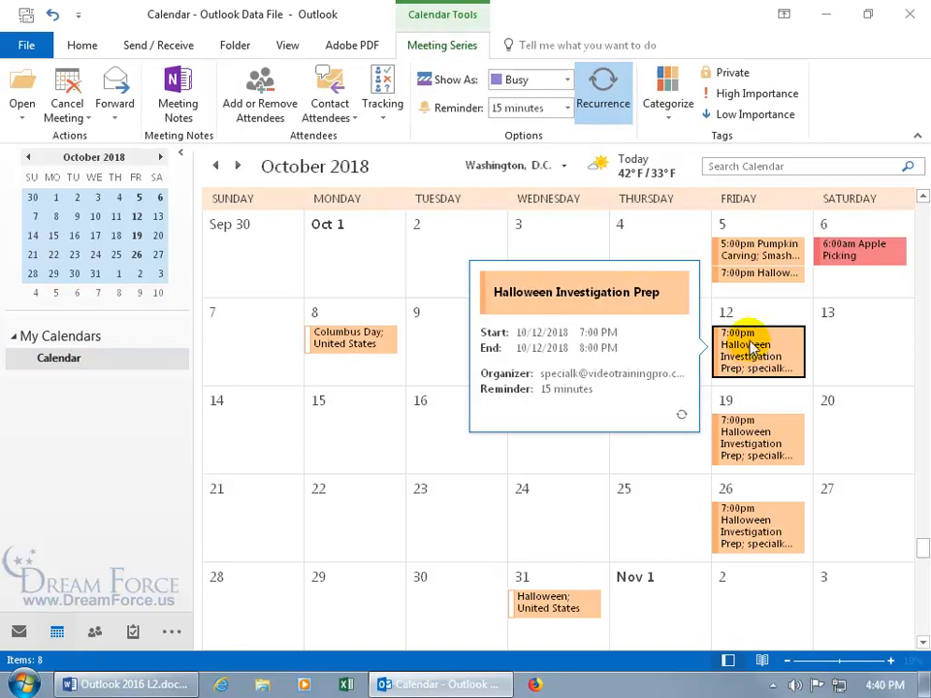
pyautogui.moveTo(787, 302)
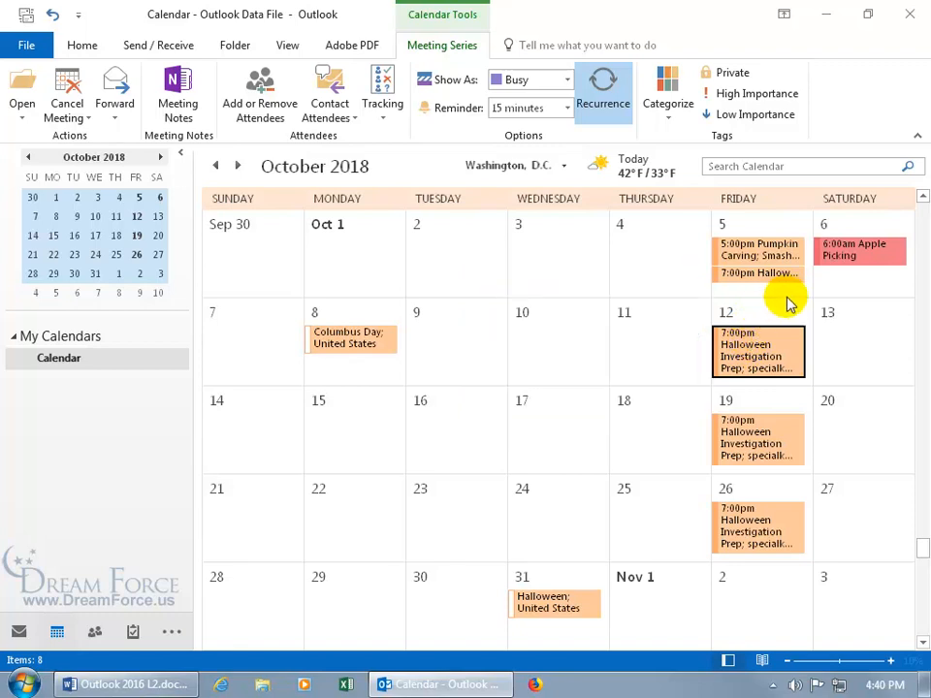
pyautogui.moveTo(706, 341)
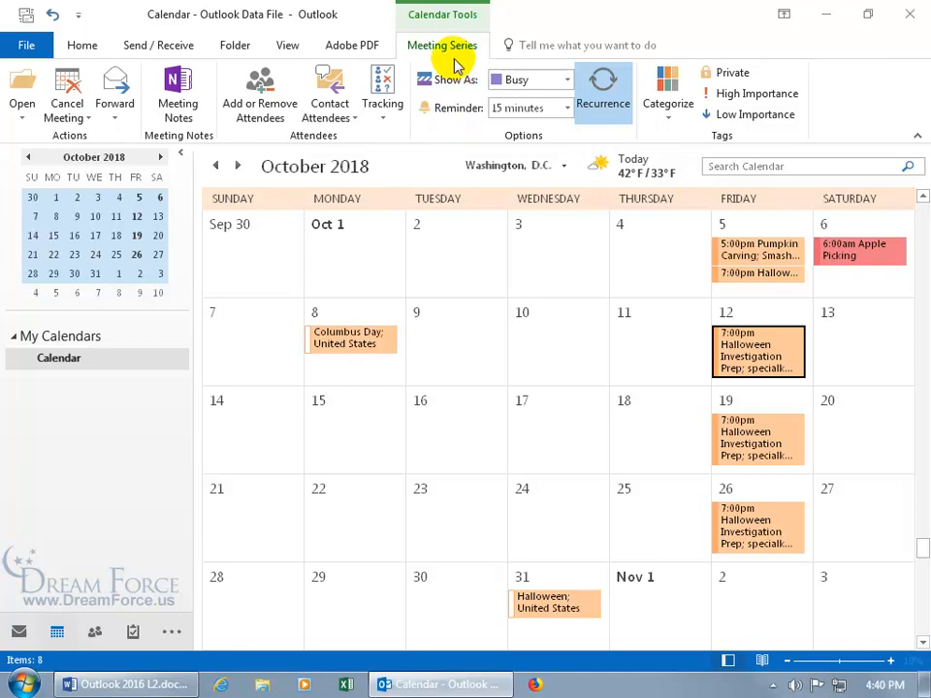
pyautogui.moveTo(695, 126)
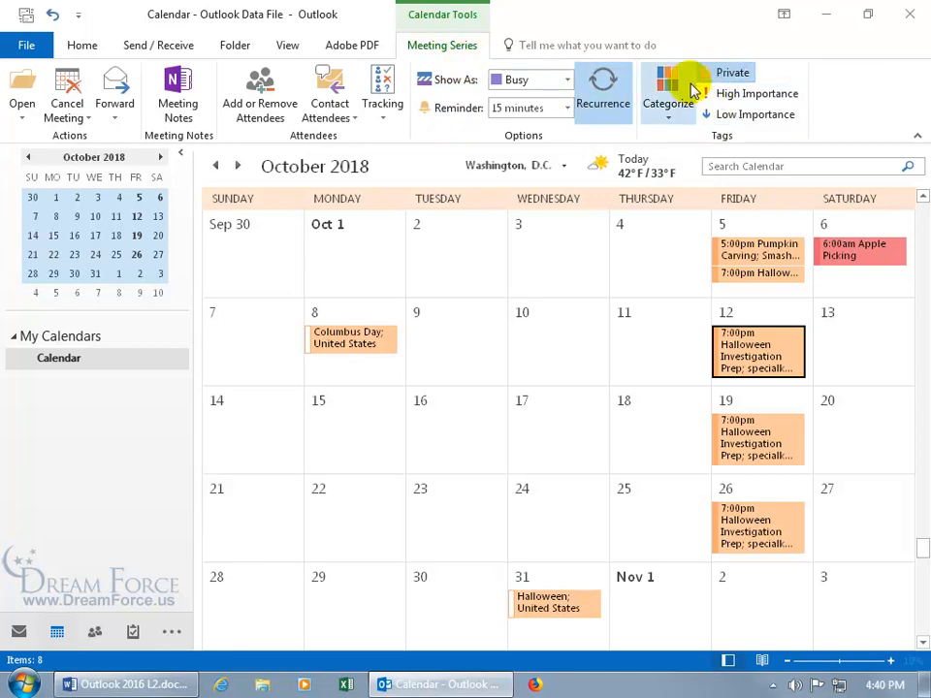
pyautogui.moveTo(659, 472)
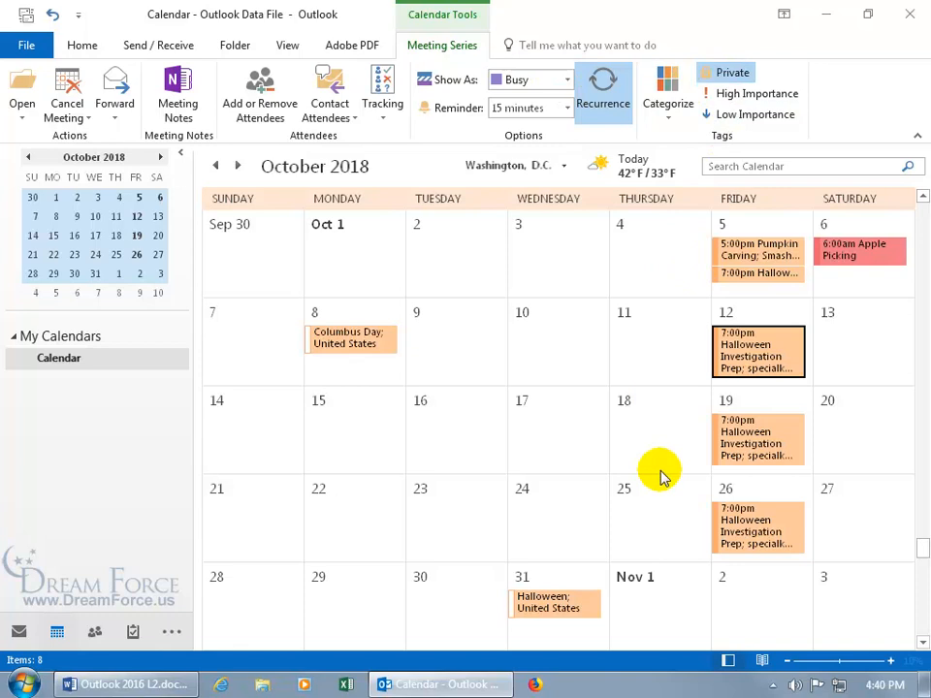
pyautogui.doubleClick(758, 351)
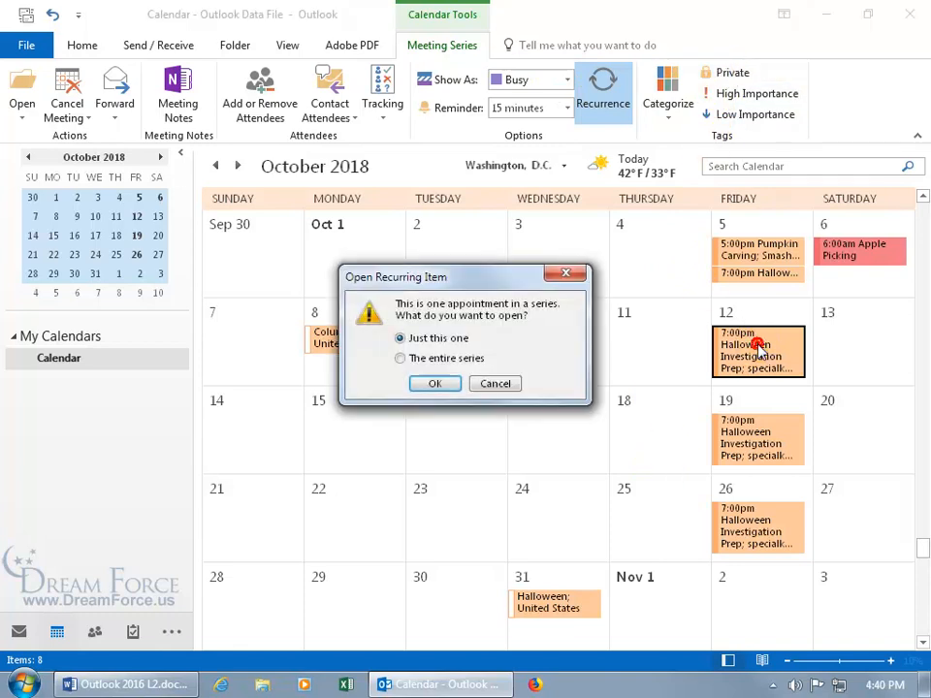
pyautogui.click(400, 357)
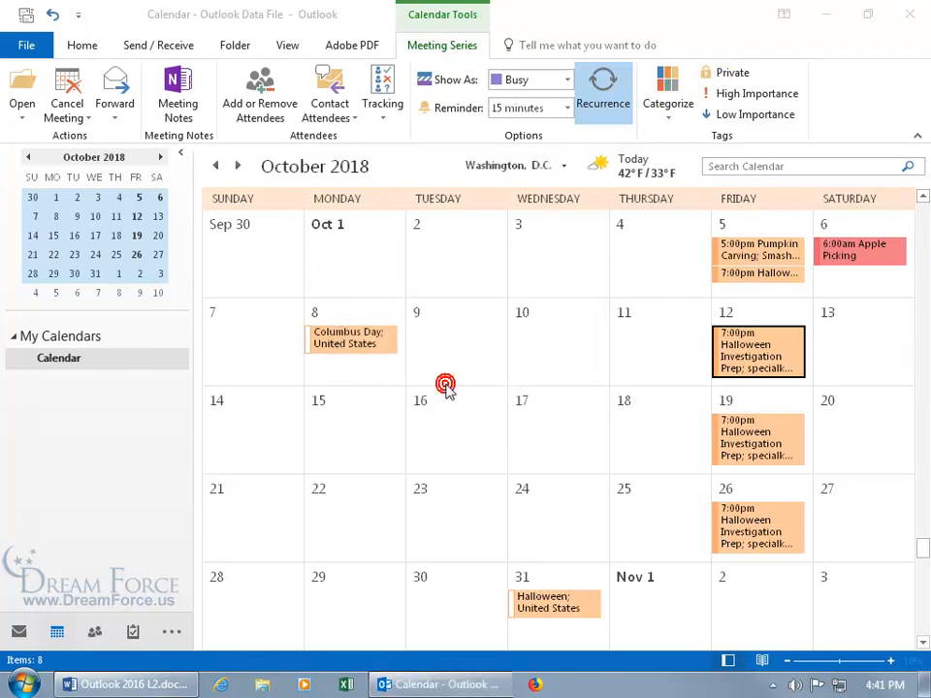
pyautogui.doubleClick(758, 345)
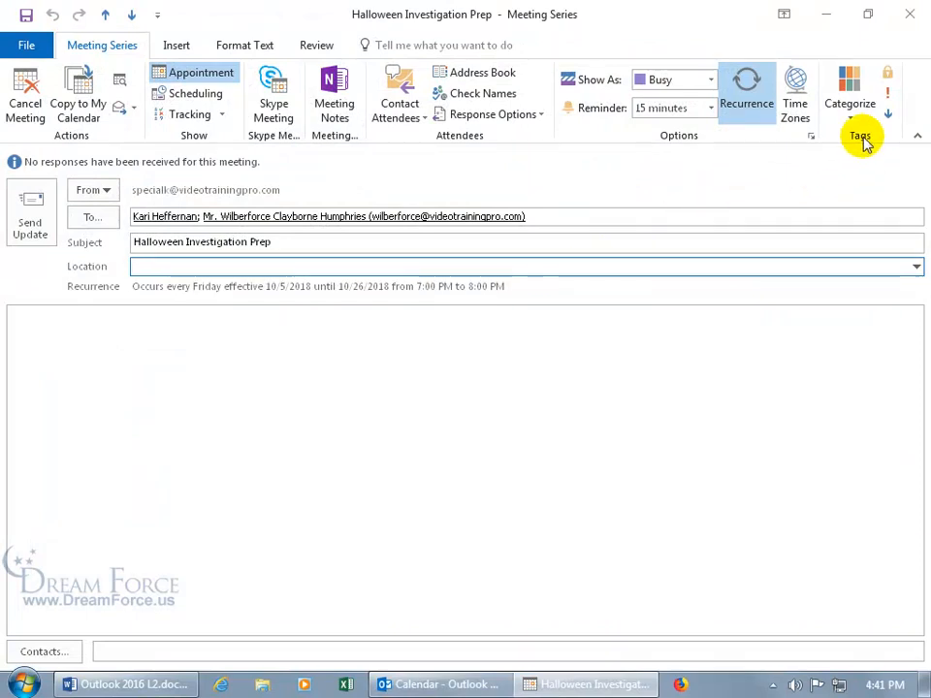
pyautogui.moveTo(885, 75)
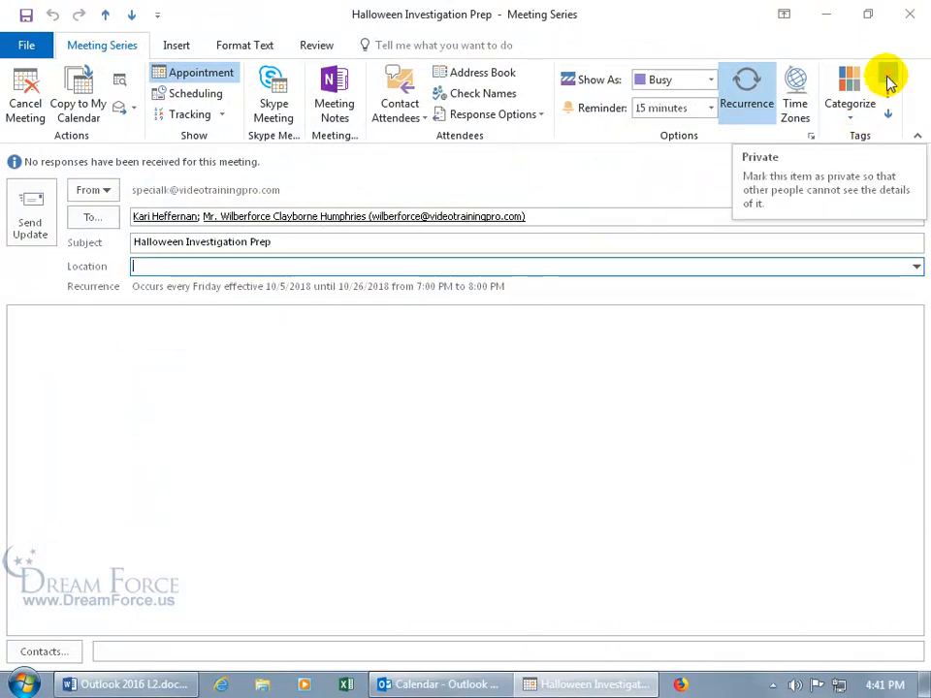
pyautogui.moveTo(27, 45)
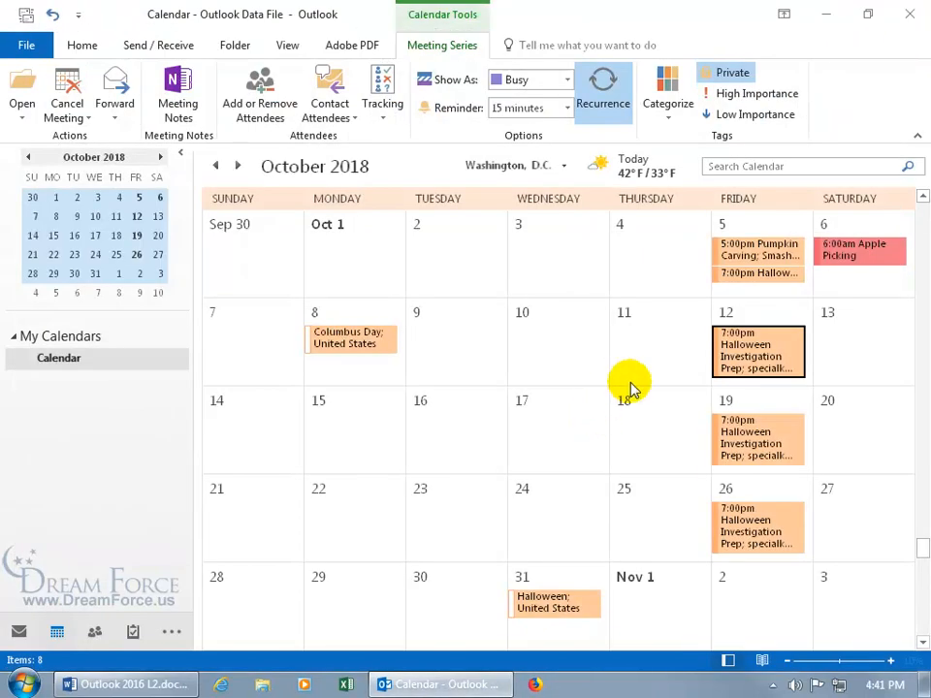
pyautogui.moveTo(682, 380)
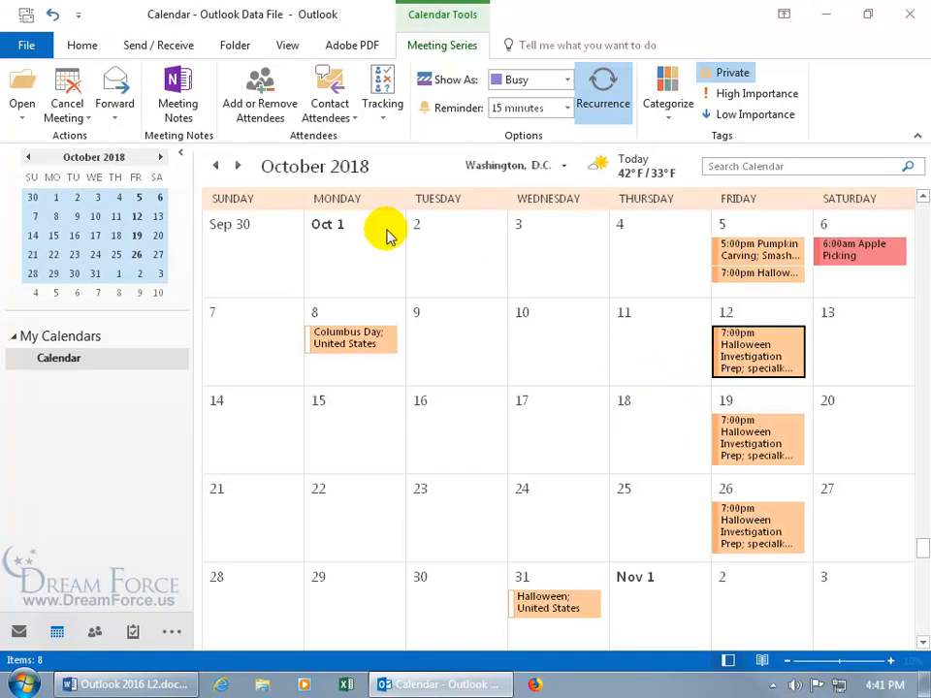
# Show the Oct 7–13 week, bring up the Friday 7pm Halloween meeting and choose the entire series.
pyautogui.click(81, 44)
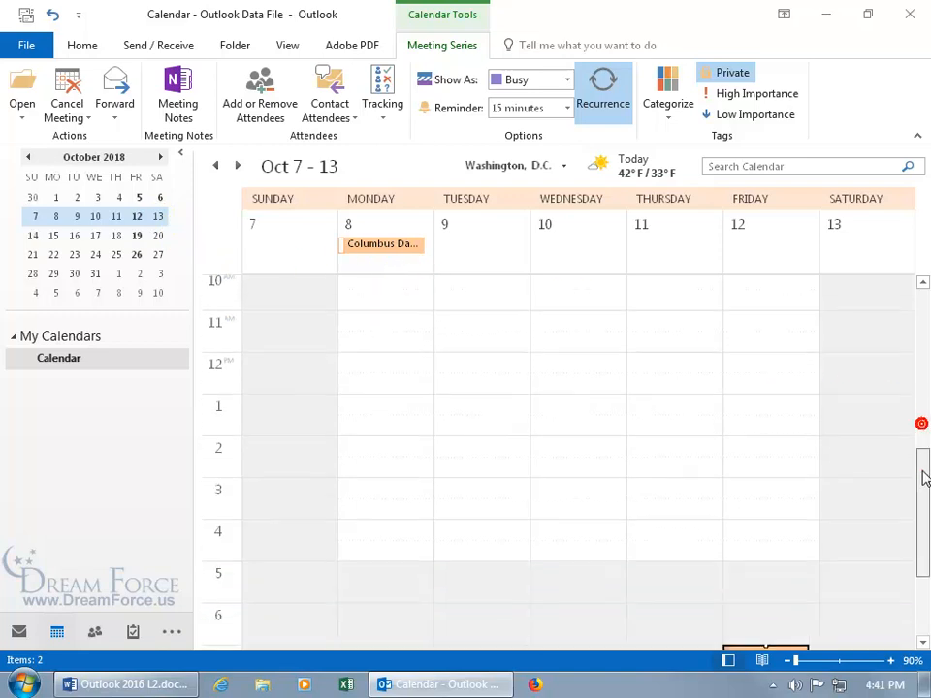
pyautogui.scroll(-3)
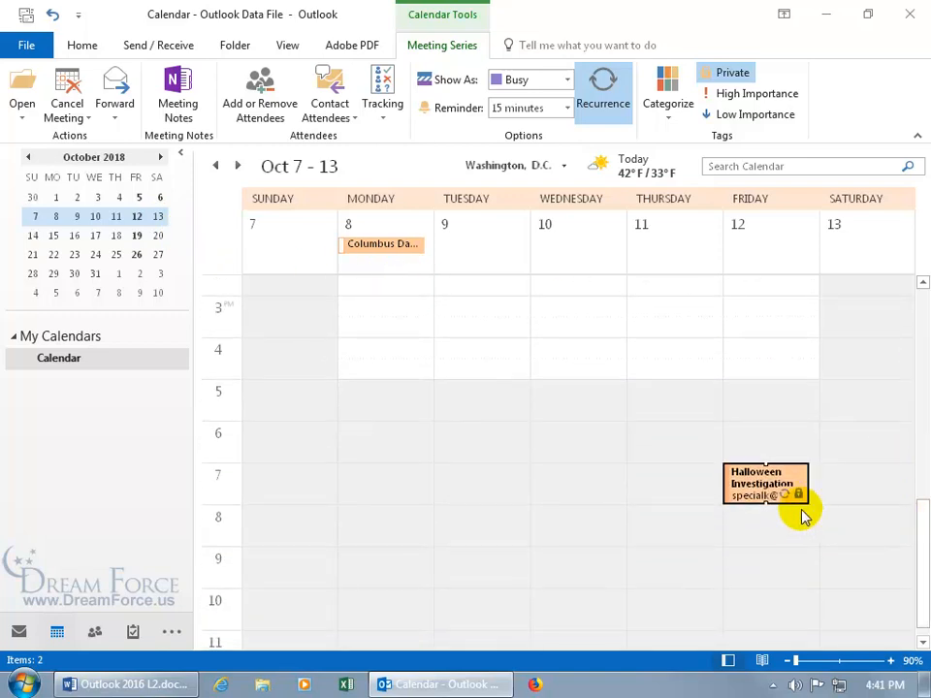
pyautogui.moveTo(786, 520)
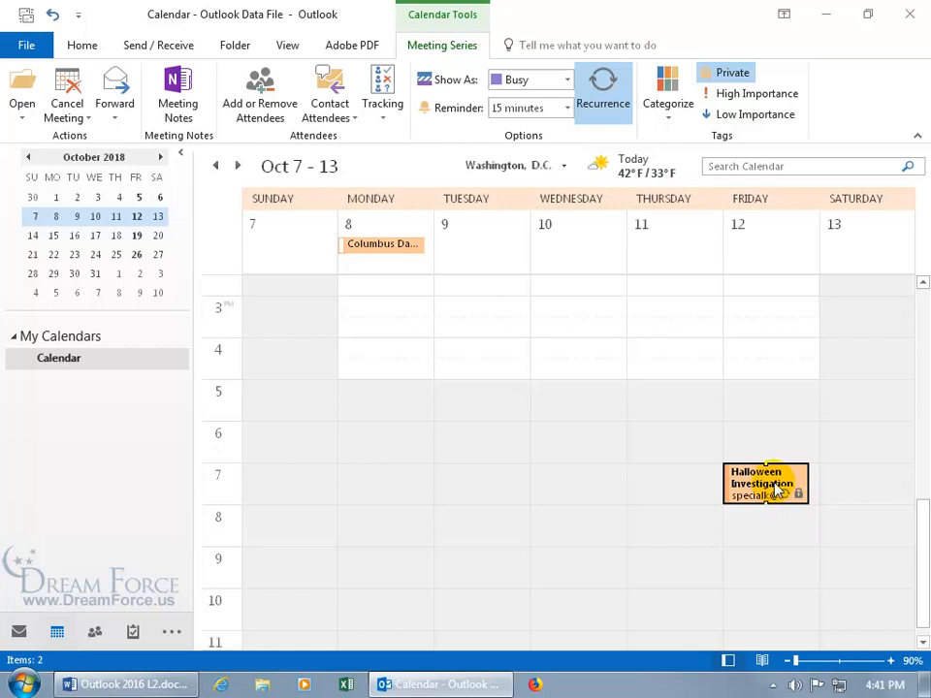
pyautogui.doubleClick(765, 483)
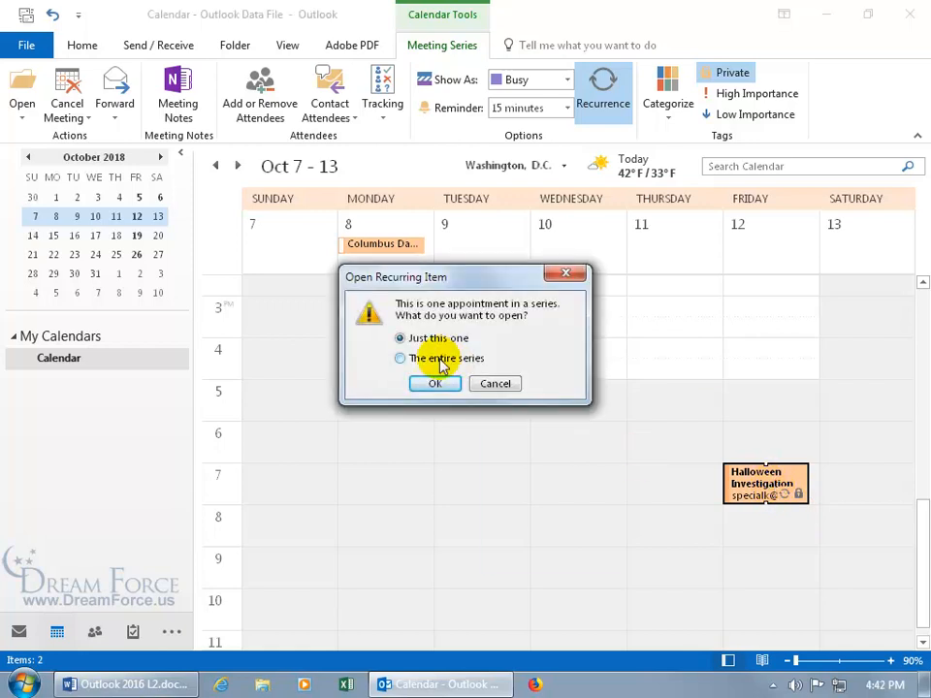
pyautogui.click(435, 384)
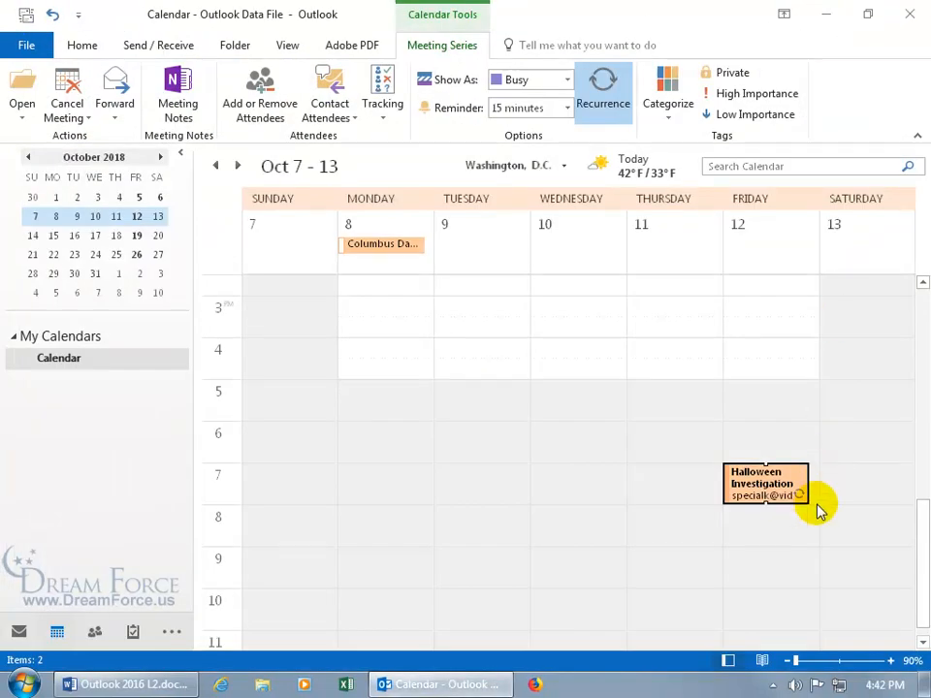
pyautogui.moveTo(819, 506)
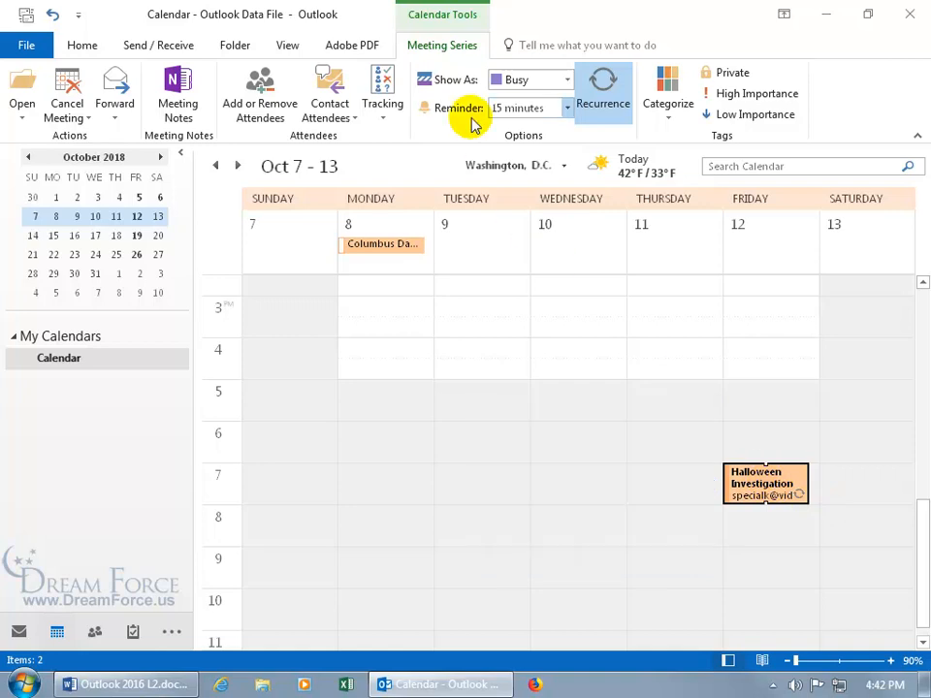
pyautogui.moveTo(455, 79)
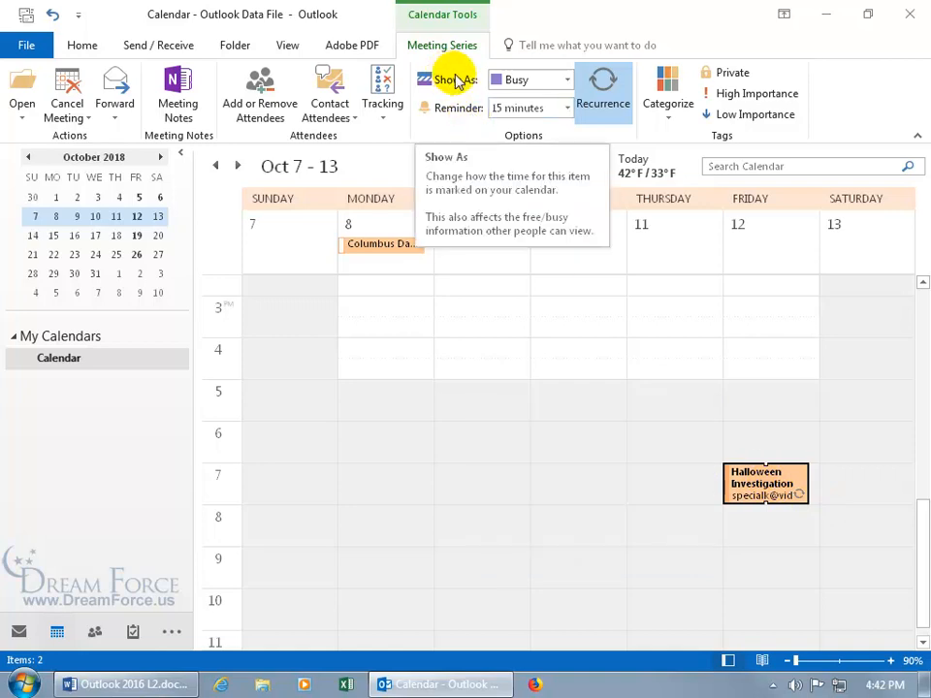
pyautogui.moveTo(683, 120)
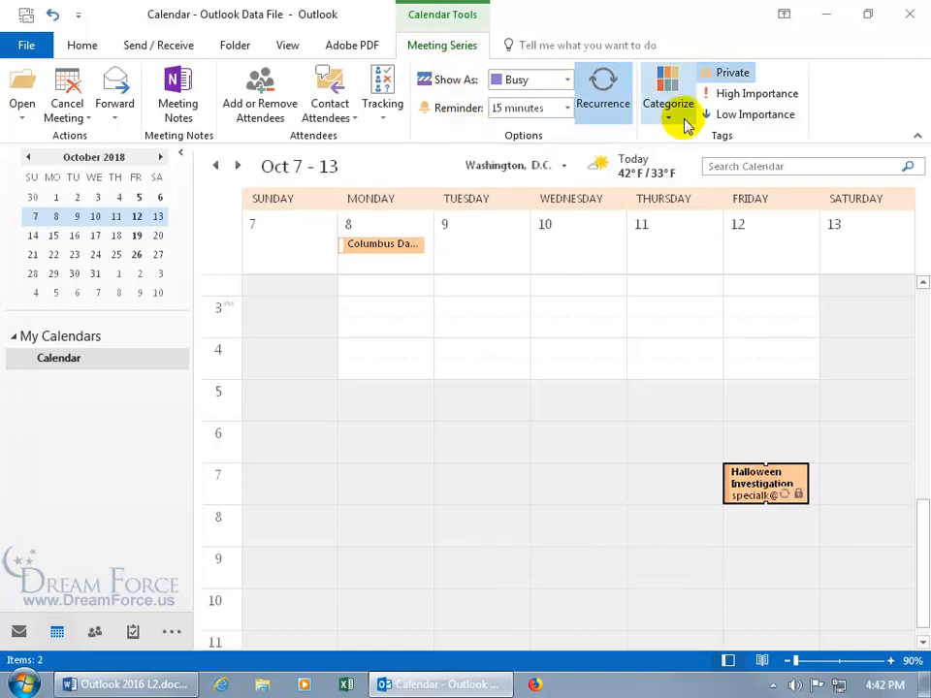
# Display the View ribbon's calendar arrangement commands.
pyautogui.click(287, 45)
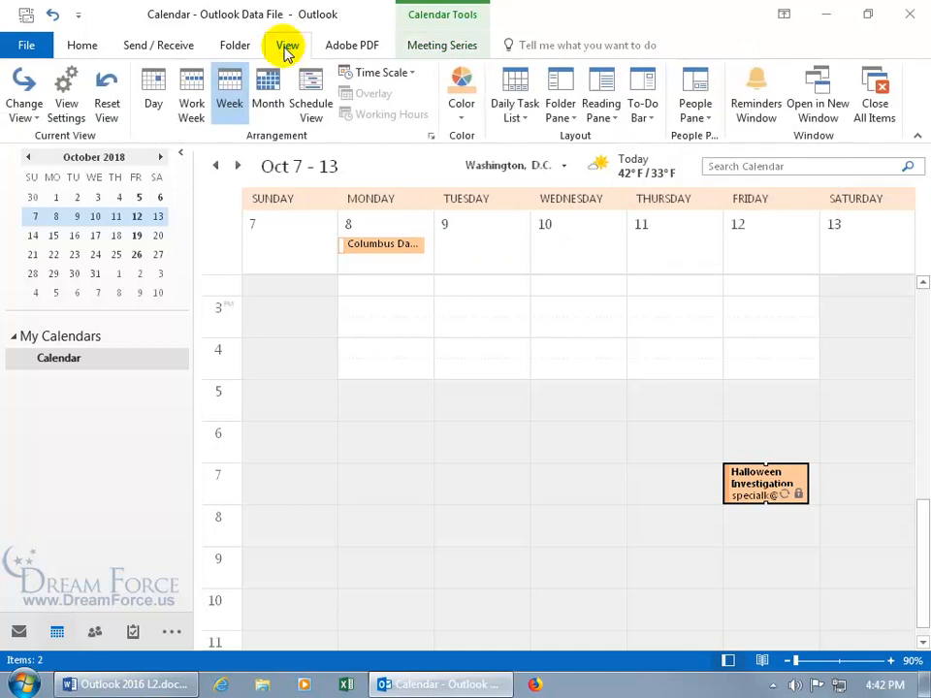
# Switch the calendar back to the full October 2018 month showing the Friday meeting series.
pyautogui.click(268, 93)
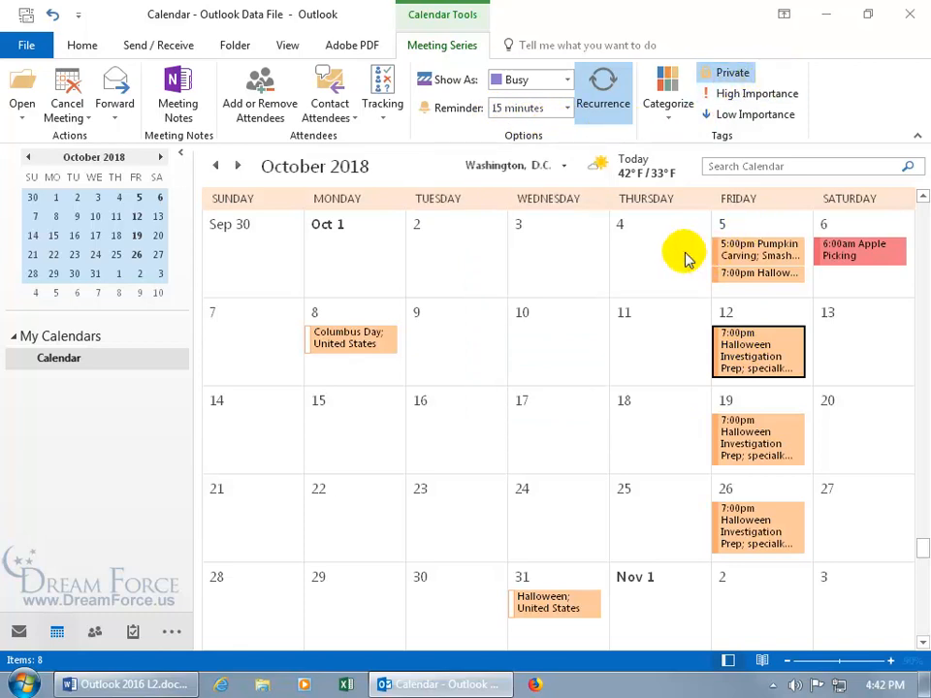
pyautogui.moveTo(669, 392)
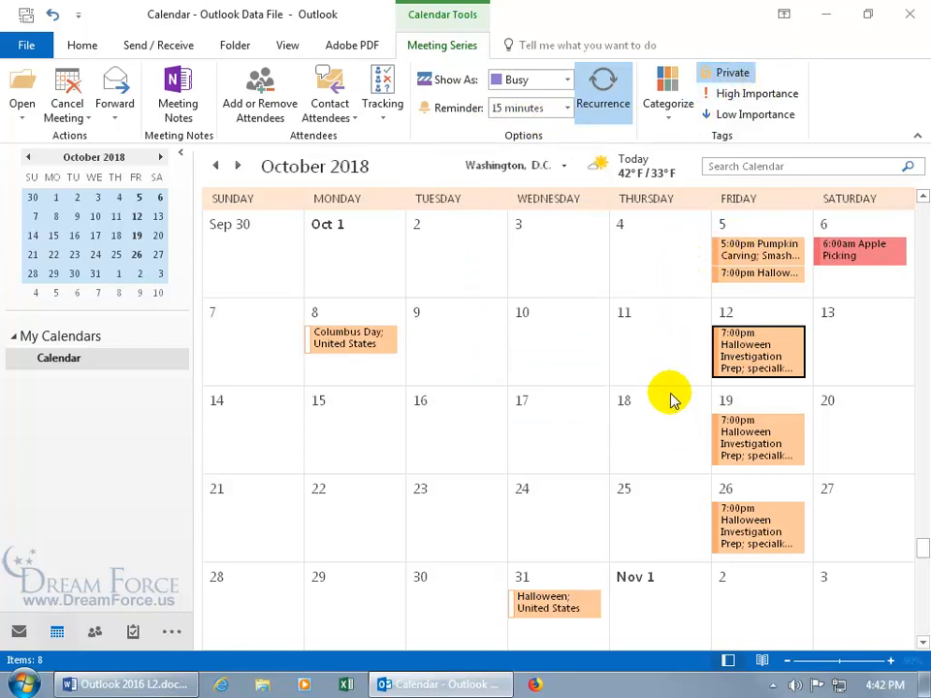
pyautogui.moveTo(663, 392)
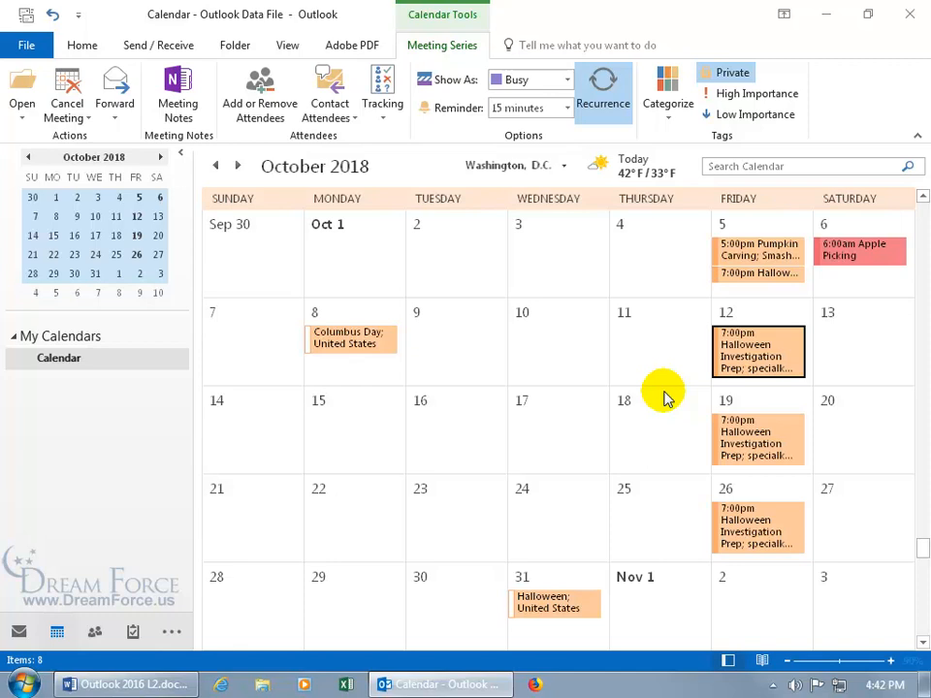
pyautogui.moveTo(671, 373)
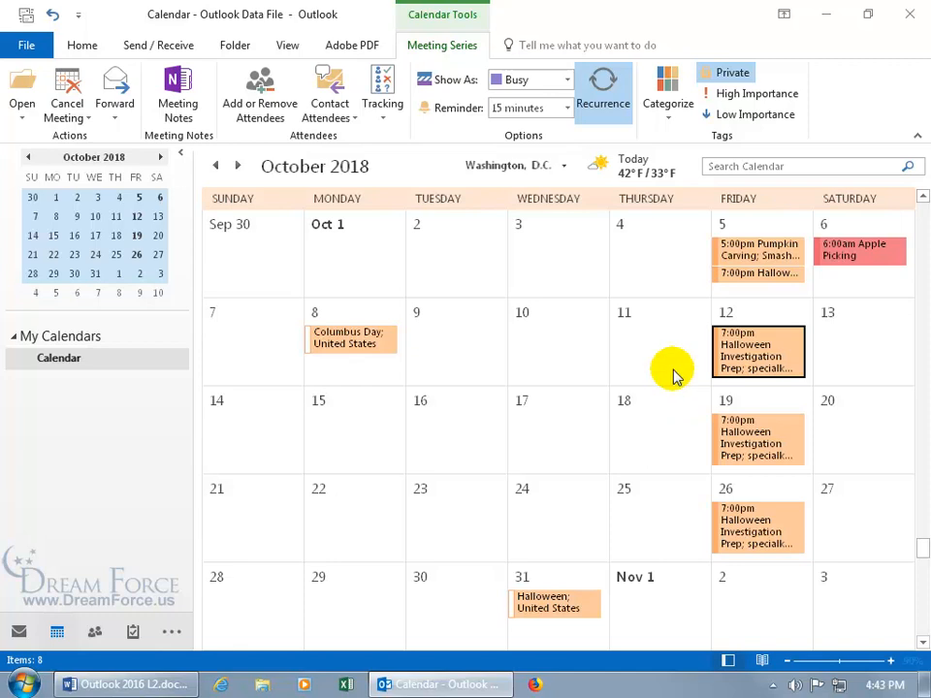